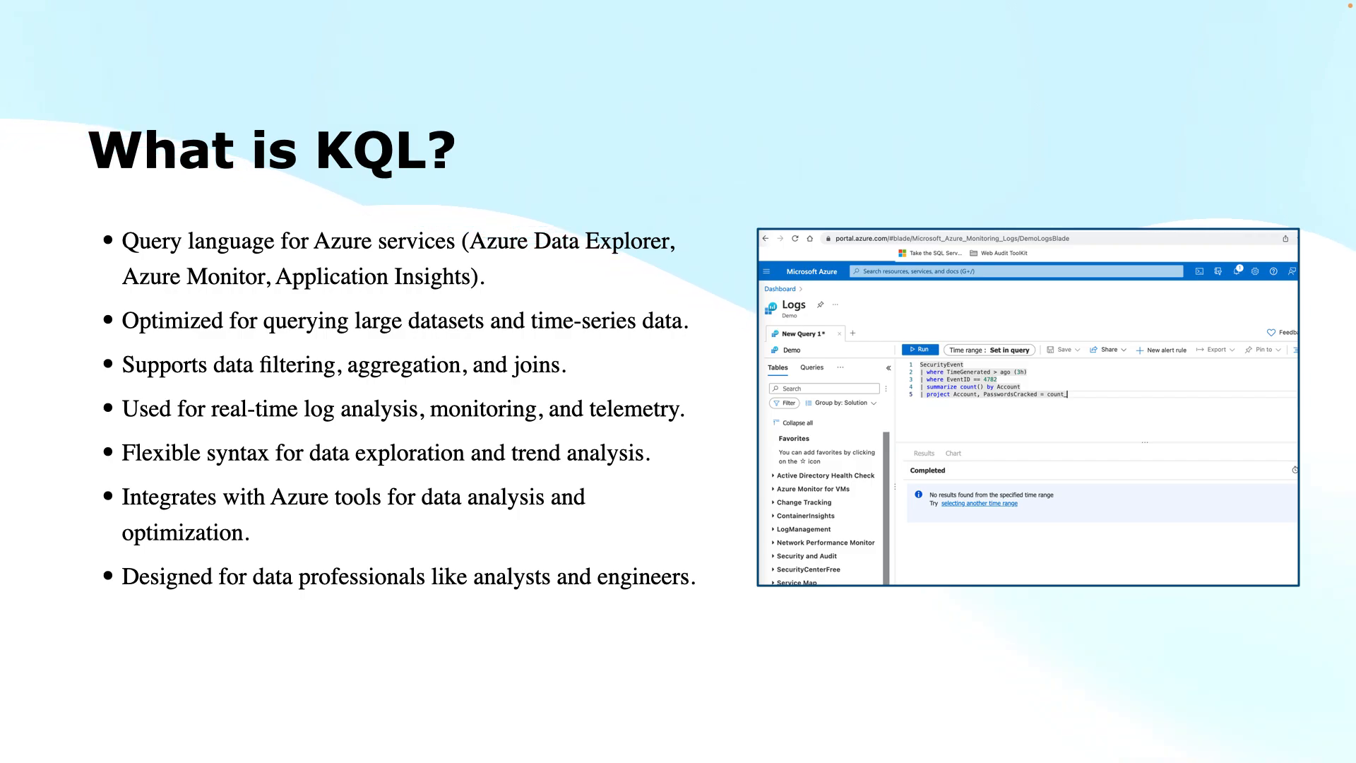
- Advance the slideshow to the 'Basic KQL Query Example' slide
key("right")
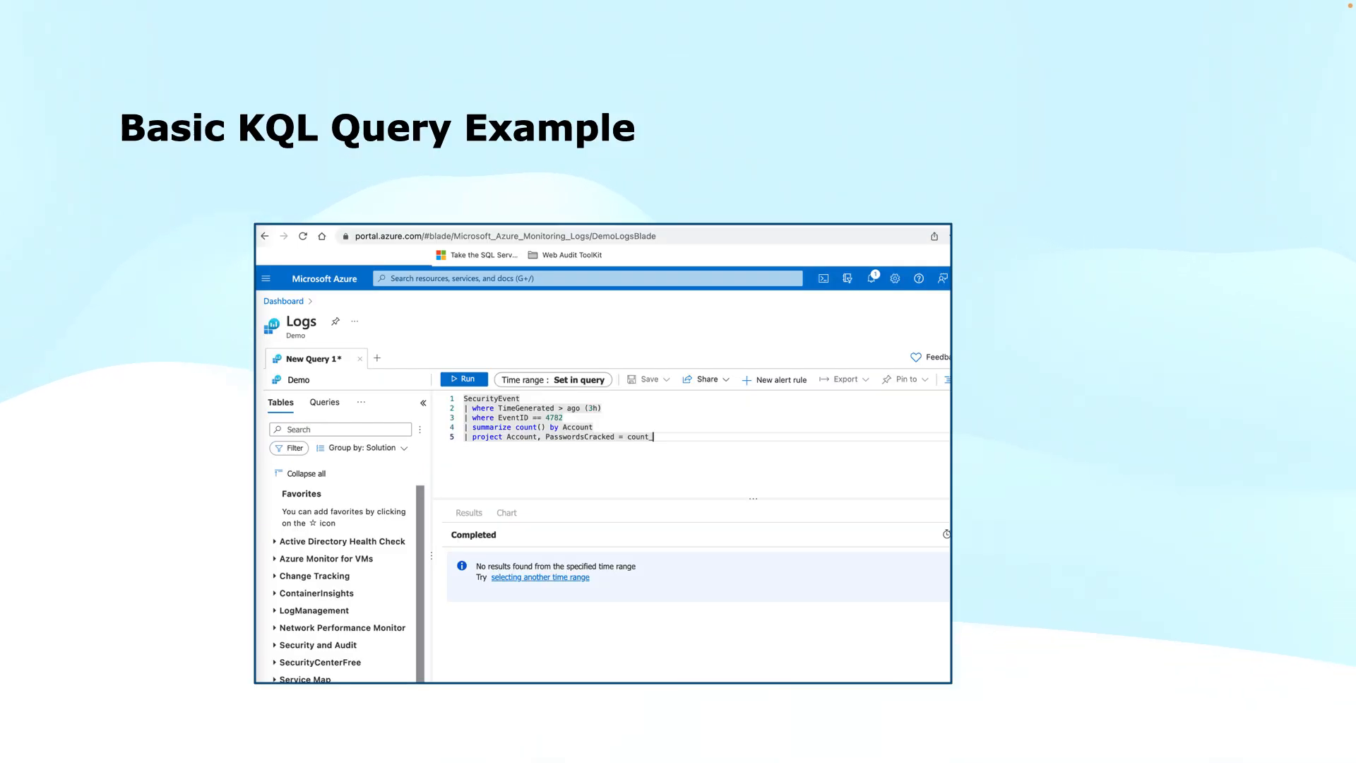